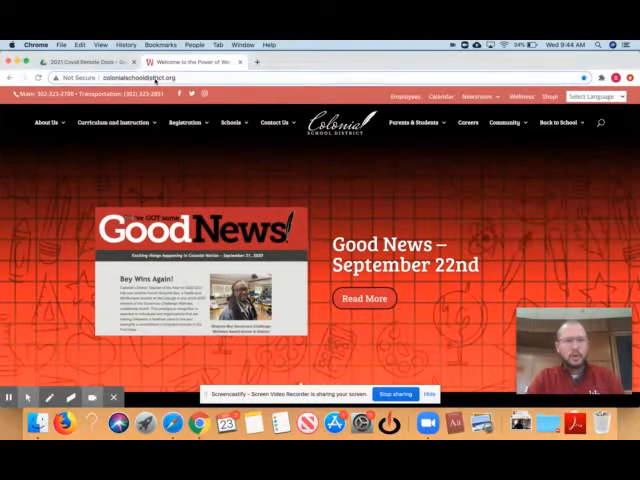
Choose Home Access Center from the Parents & Students menu
left_click(414, 123)
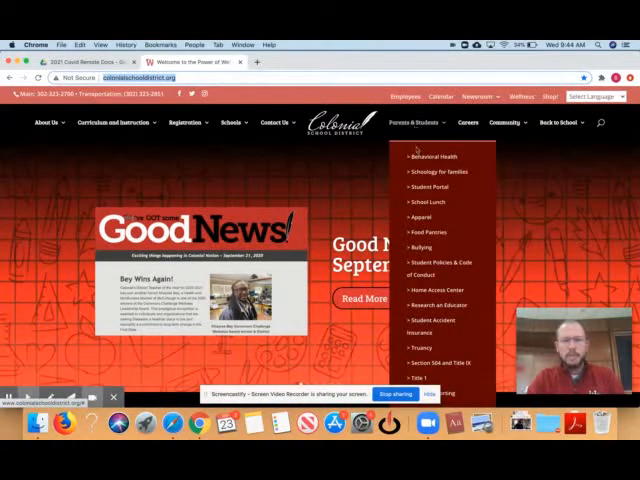
mouse_move(421, 214)
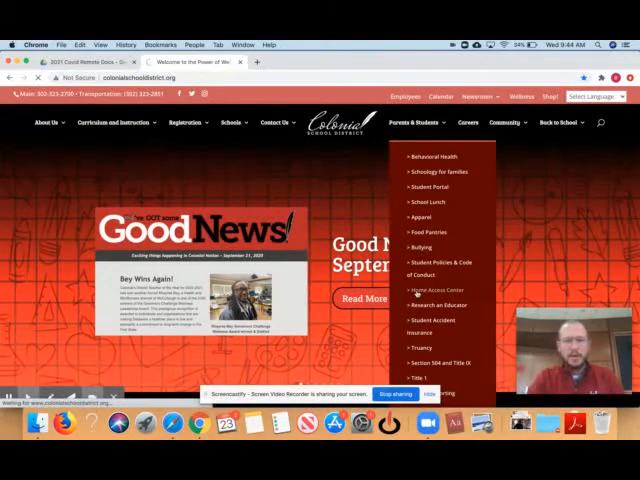
left_click(432, 290)
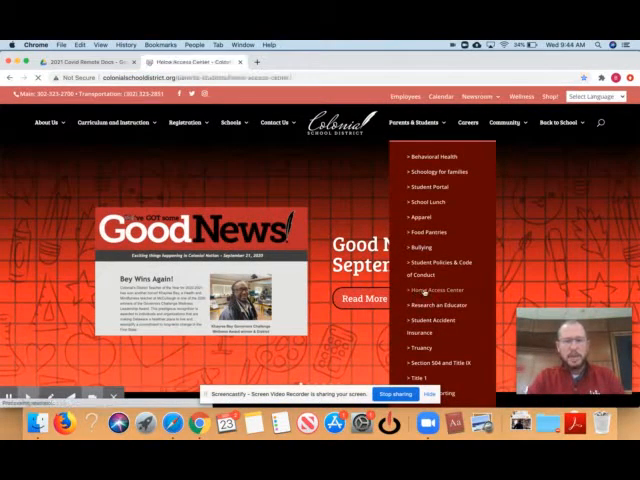
Review the HAC password reset and access links, then reopen Parents & Students
left_click(435, 291)
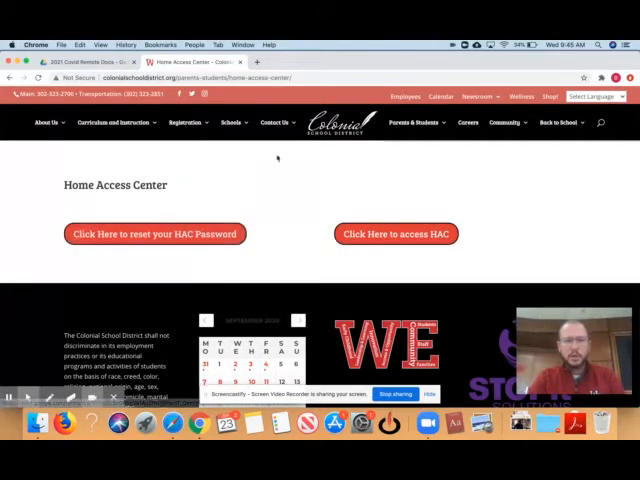
left_click(410, 122)
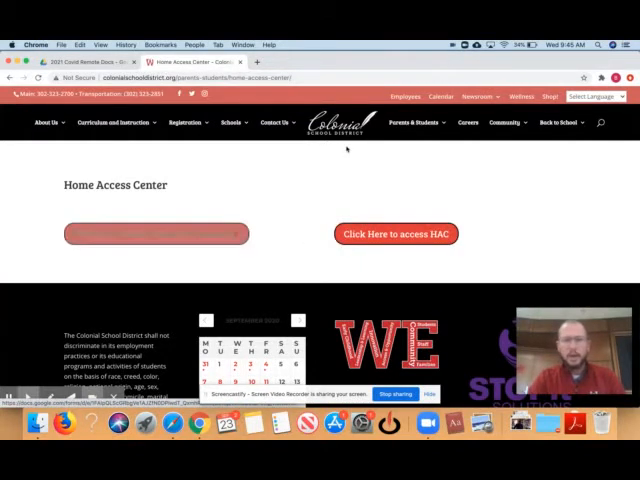
left_click(417, 122)
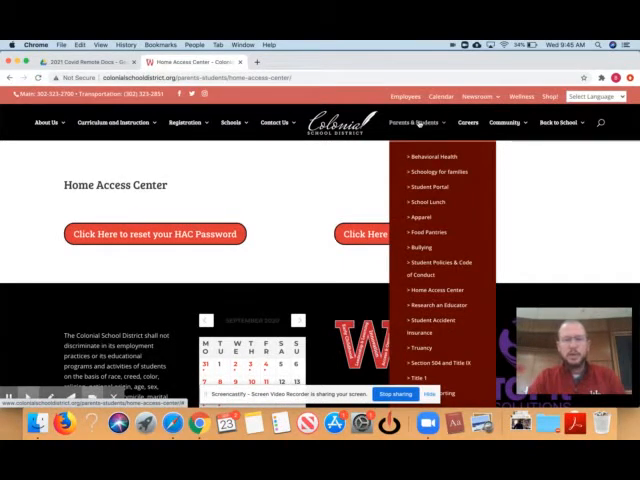
Open Schoology for Families and its printable Schoology Parent Access directions
left_click(232, 122)
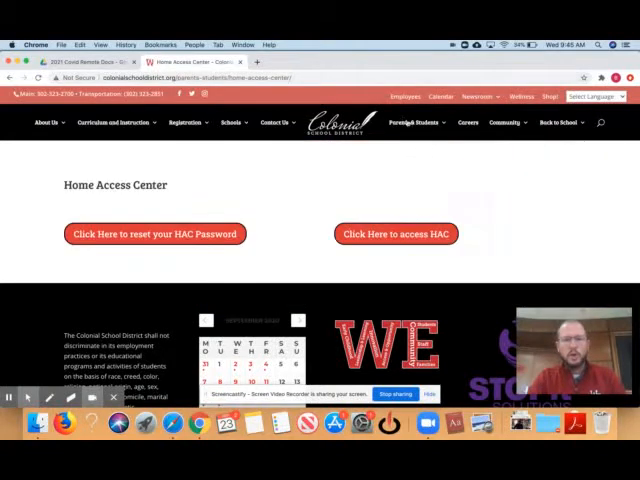
left_click(418, 122)
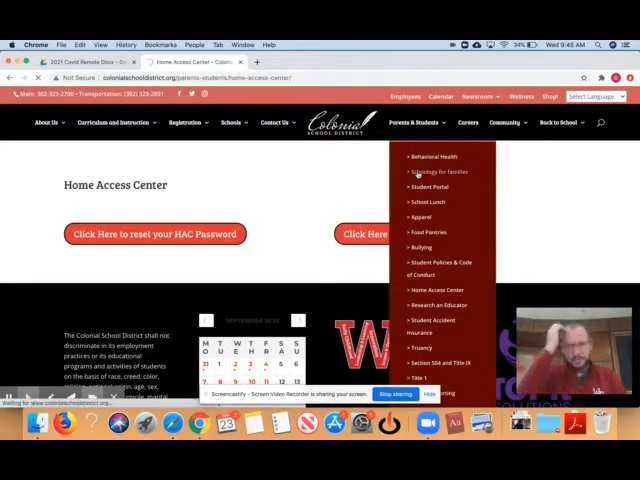
left_click(432, 171)
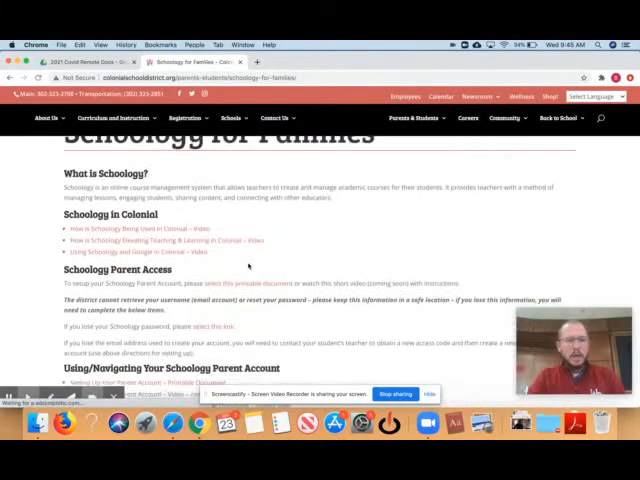
scroll("down", 3)
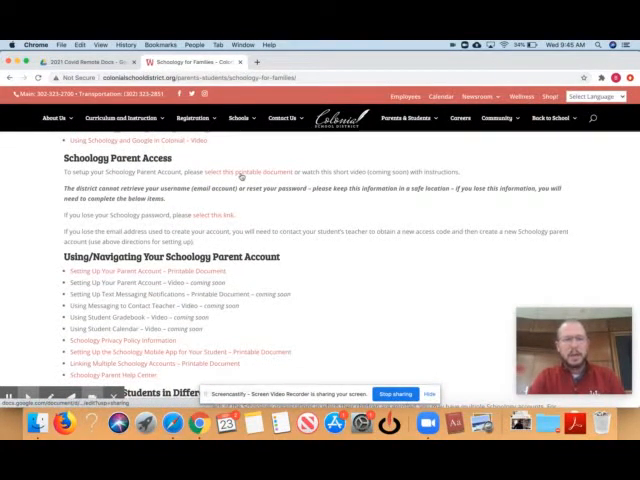
left_click(235, 176)
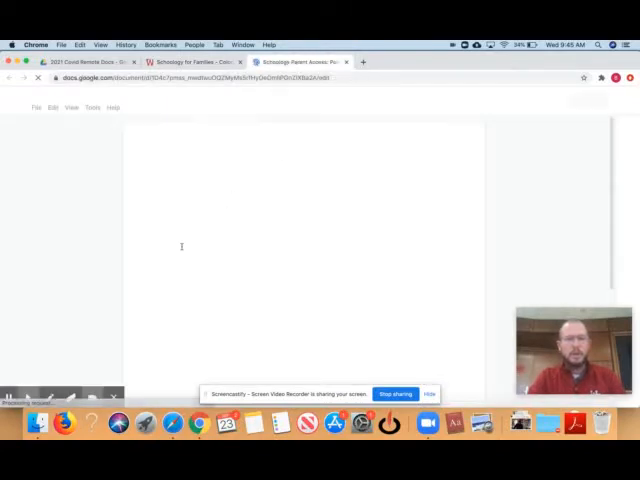
Read the Schoology Parent Directions doc and return to the district home page
left_click(300, 61)
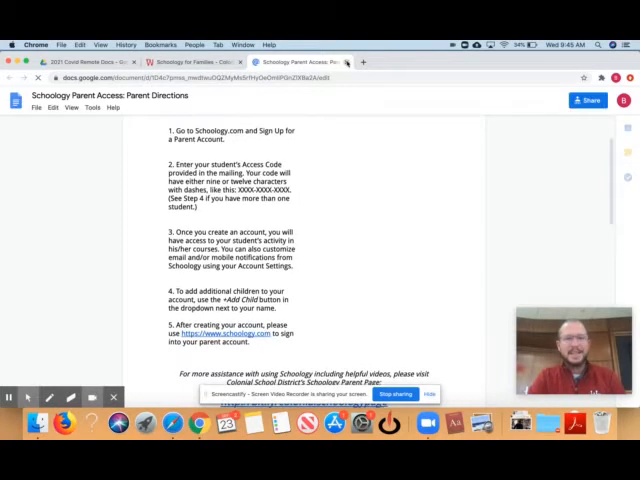
scroll("down", 3)
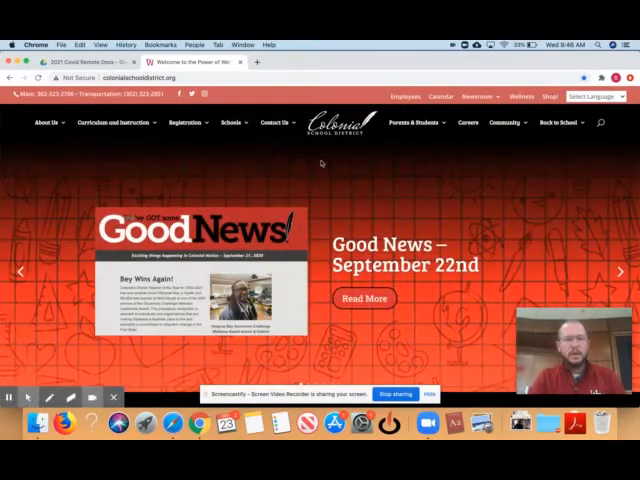
Scroll the Technology Help 'I need to…' options to reach the helpdesk ticket form
scroll("down", 3)
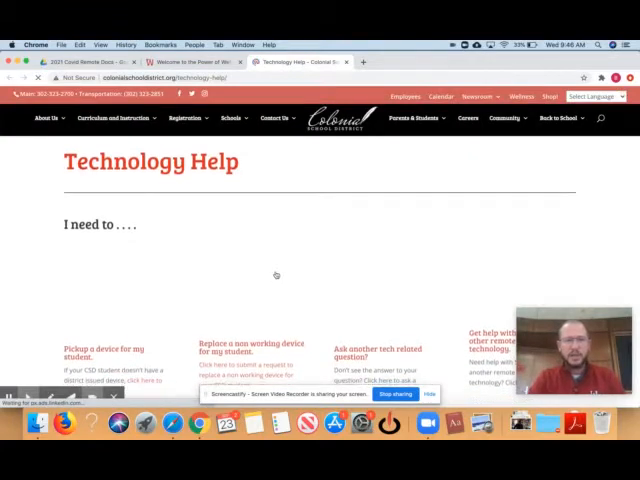
scroll("down", 3)
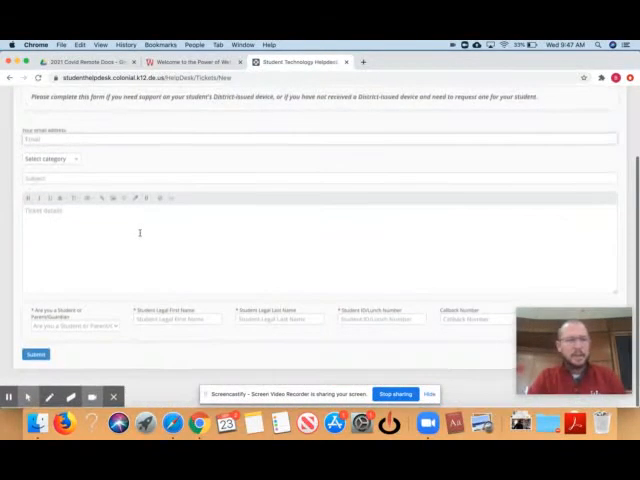
Click into Ticket details, then return to the 'Welcome to the Power of We' home tab
left_click(52, 159)
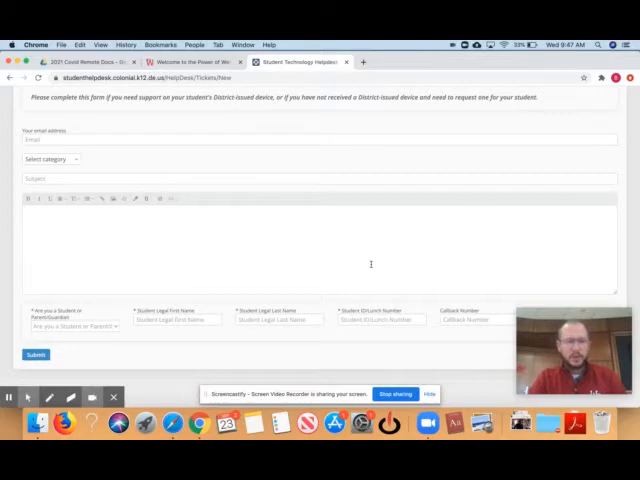
scroll("up", 3)
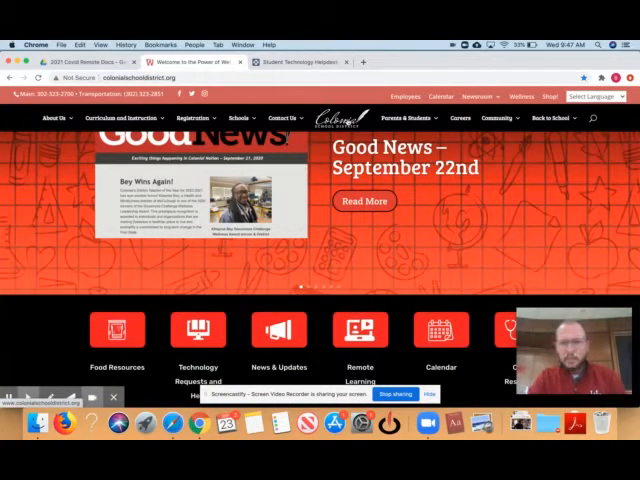
Pick William Penn under Secondary in the Schools menu
left_click(240, 118)
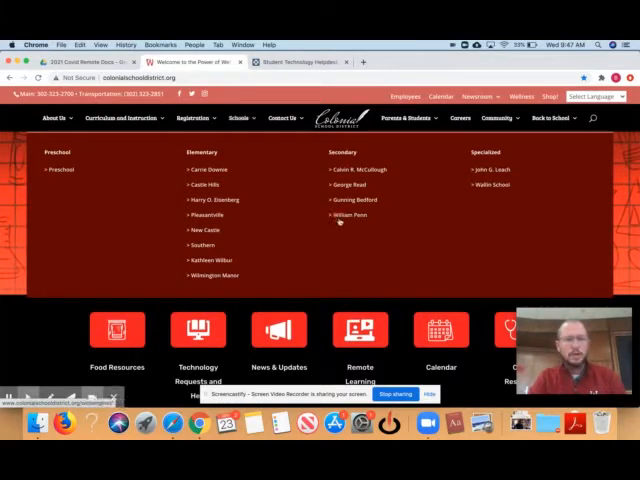
left_click(344, 214)
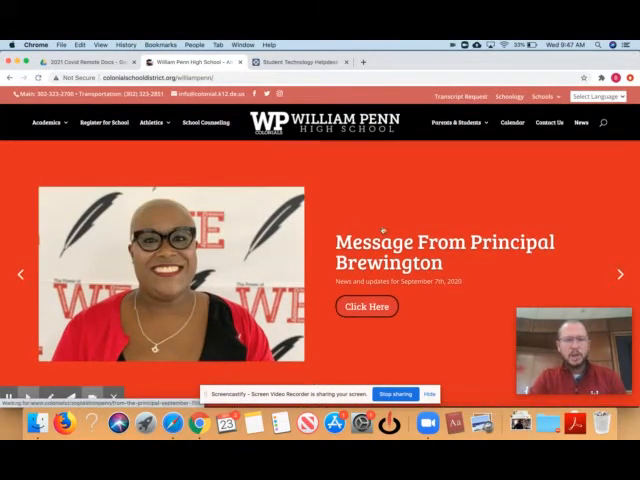
Scroll to News & Updates and open 'One Stop Shop for Families: Welcome Back!'
scroll("down", 3)
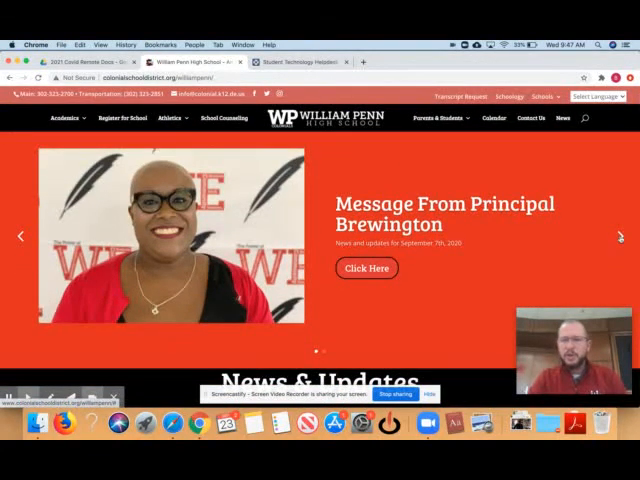
scroll("down", 3)
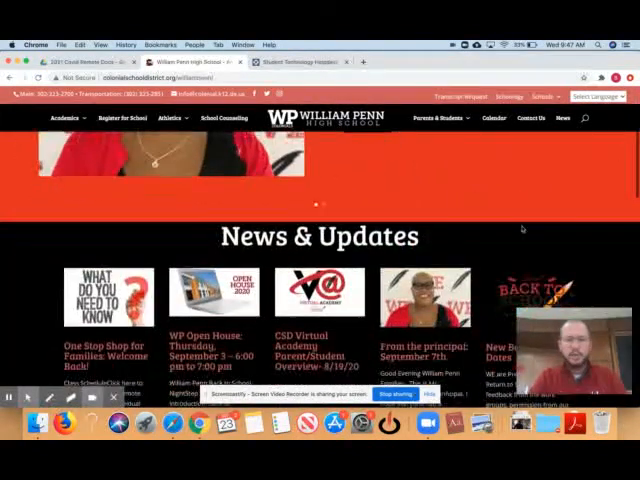
scroll("down", 3)
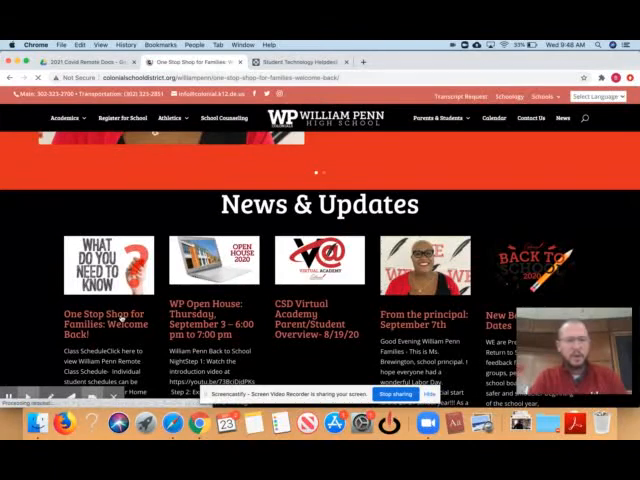
Read the schedule, Schoology, Chromebook and HAC sections, then go back home
scroll("down", 3)
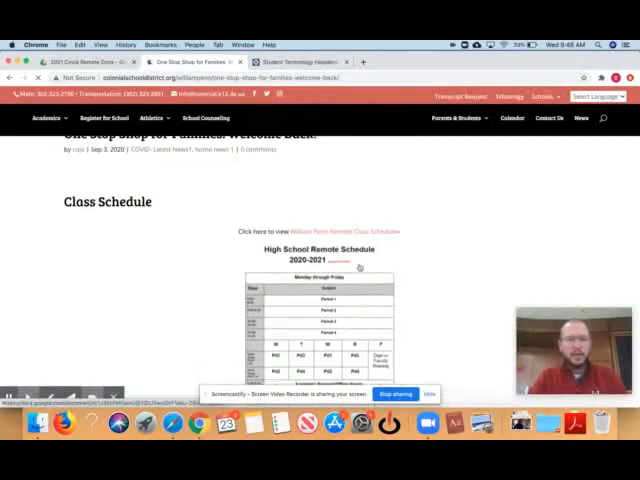
scroll("down", 3)
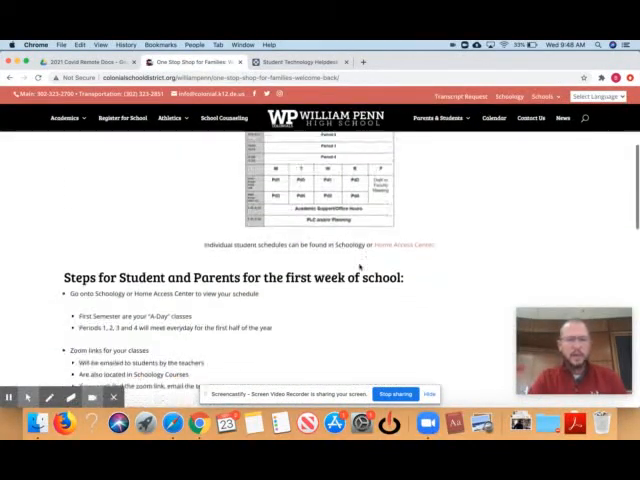
scroll("down", 3)
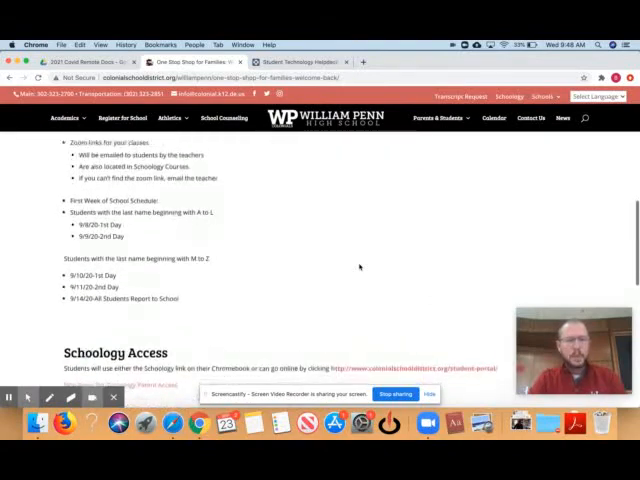
scroll("down", 3)
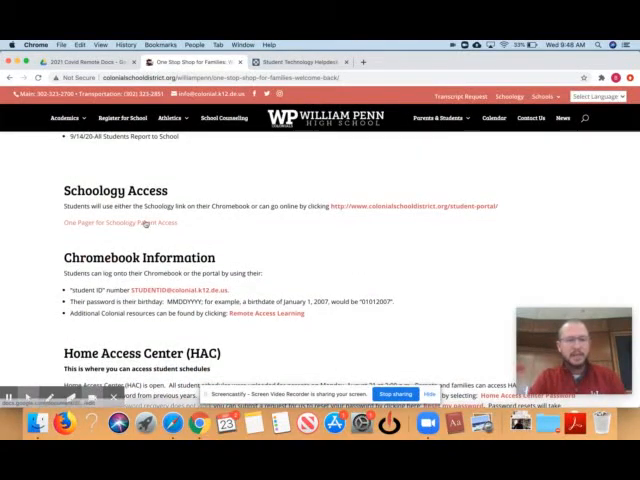
scroll("down", 3)
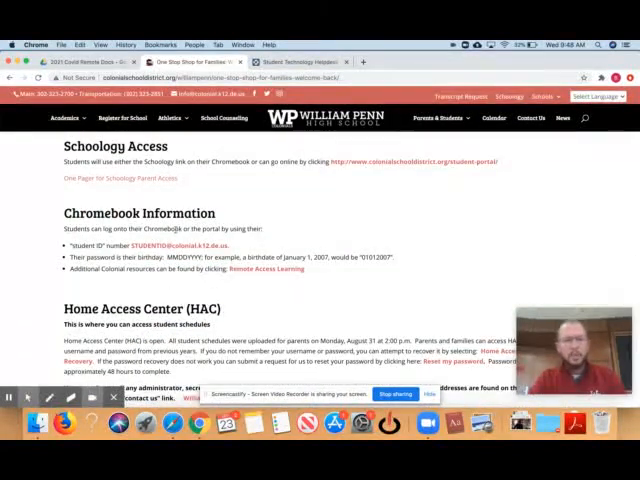
scroll("down", 3)
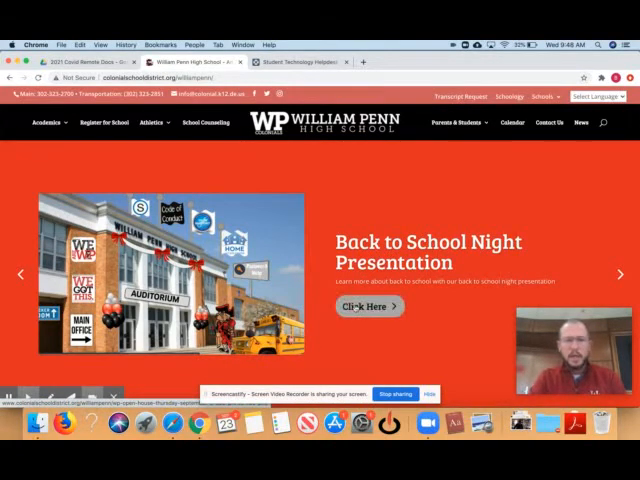
Open the Back to School Night Presentation via its 'Click Here' button
left_click(369, 306)
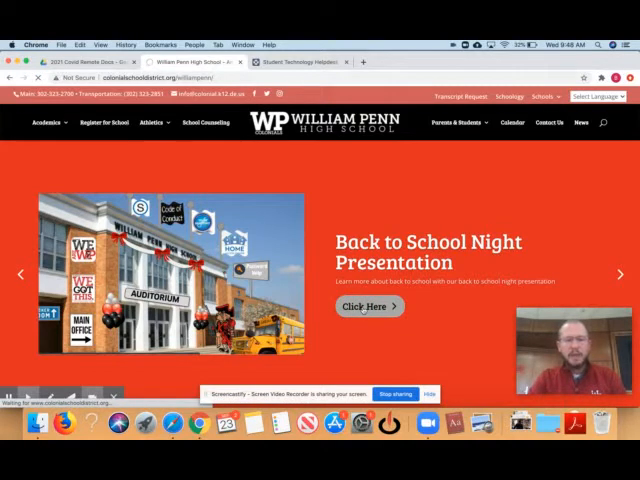
left_click(368, 306)
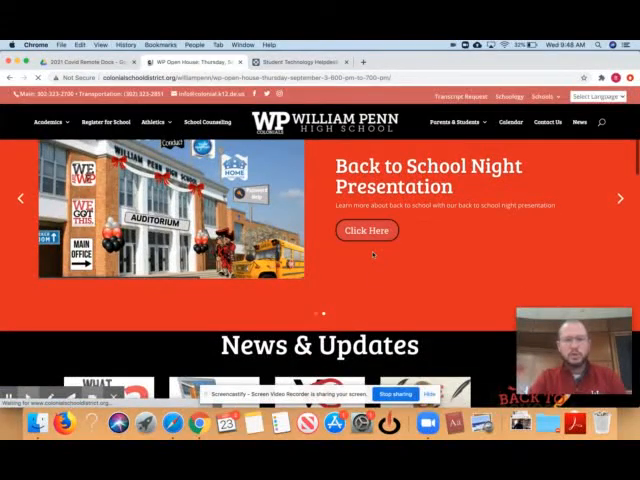
left_click(366, 230)
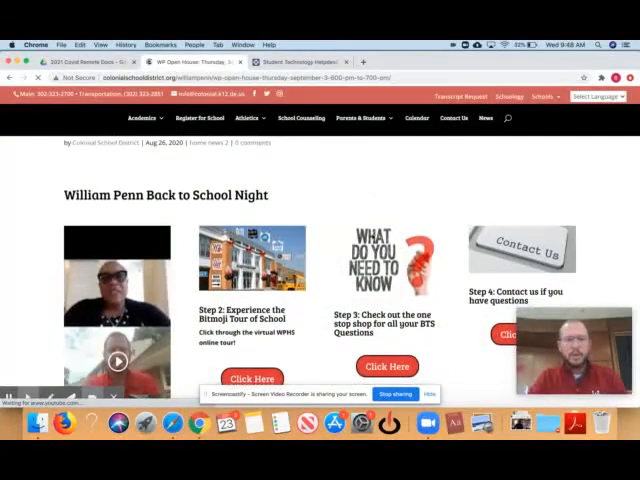